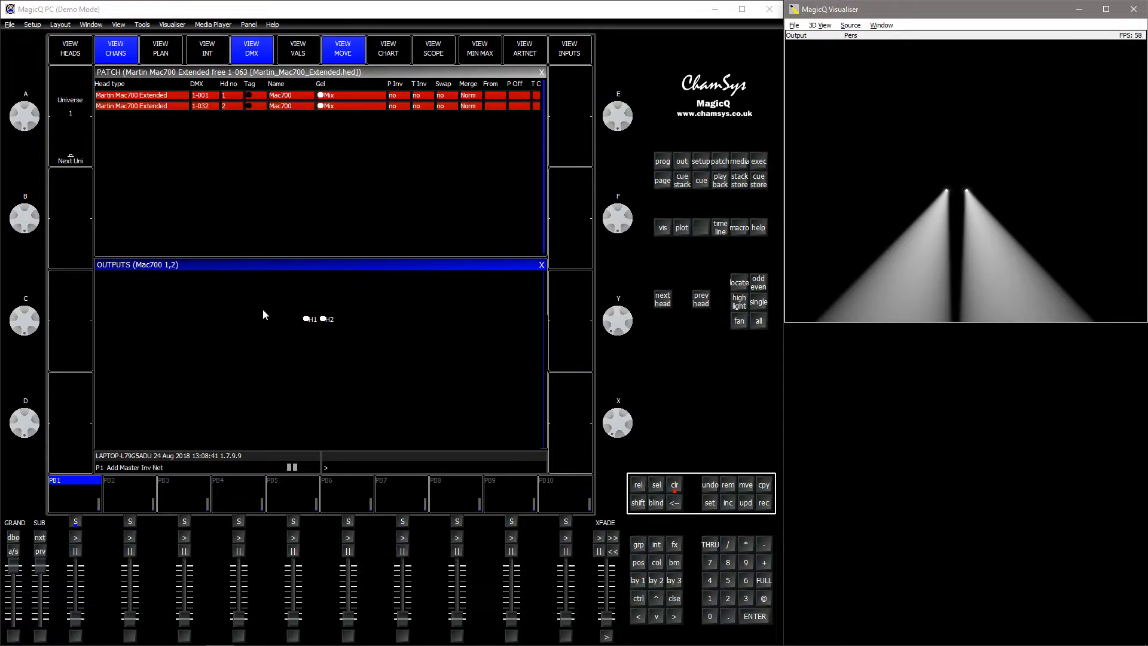
mouse_move(348, 303)
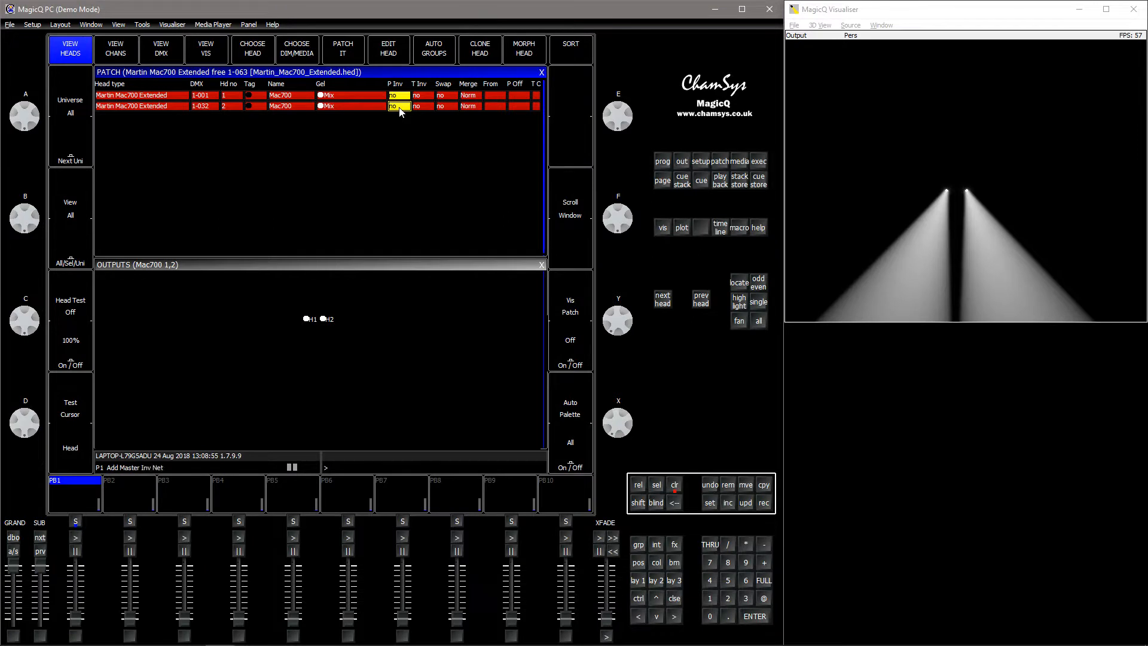
- Toggle pan inversion on head 2 in the patch, then switch both heads' inversion back off
left_click(396, 106)
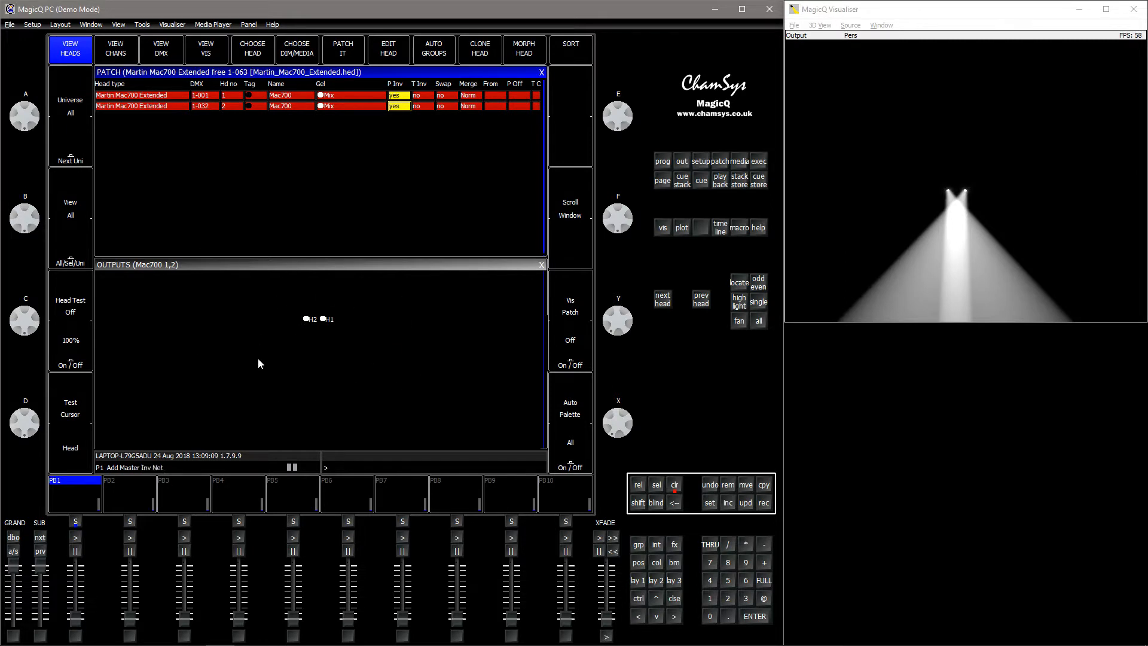
left_click(397, 96)
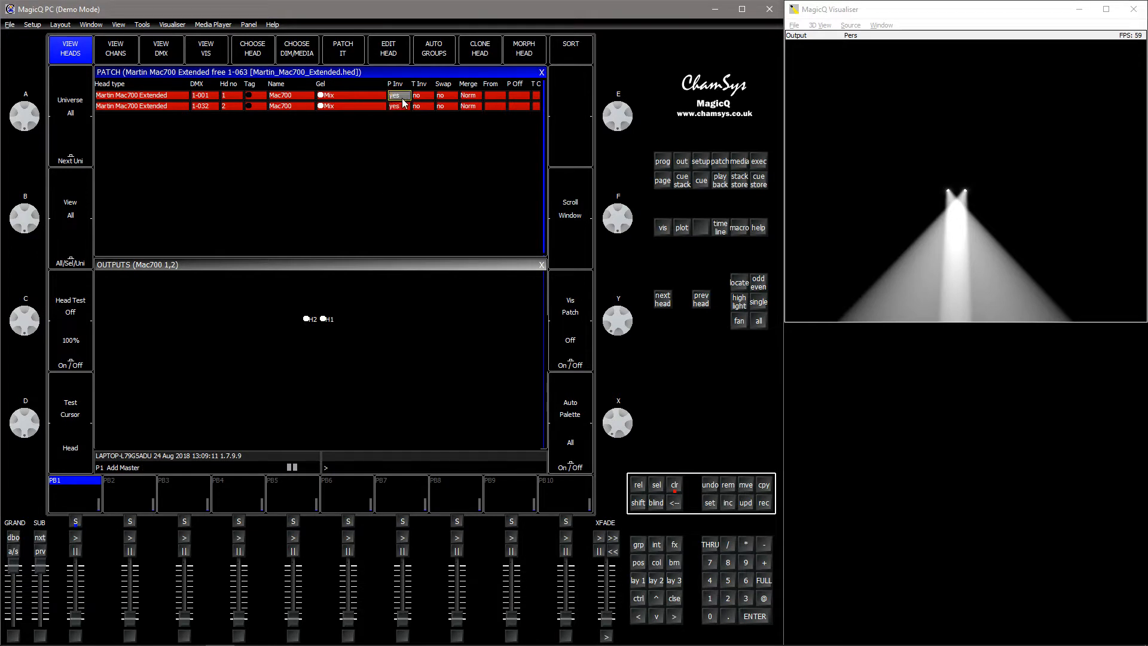
left_click(398, 105)
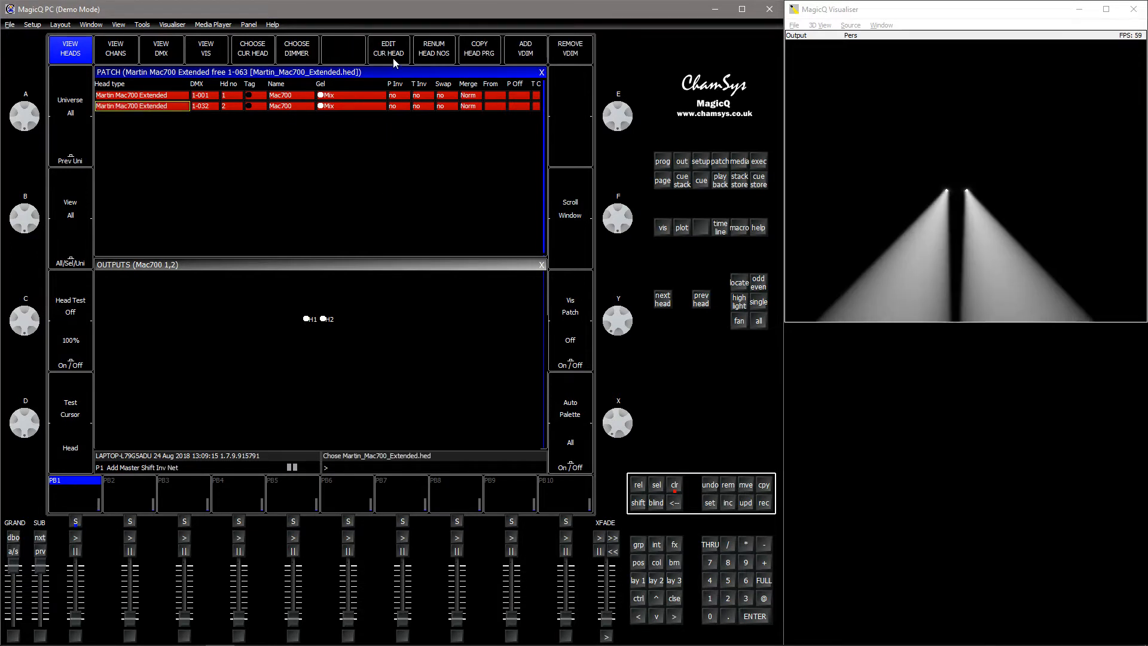
- Edit the Mac700 Extended head, set Pan Invert to Yes and save the head file
left_click(387, 49)
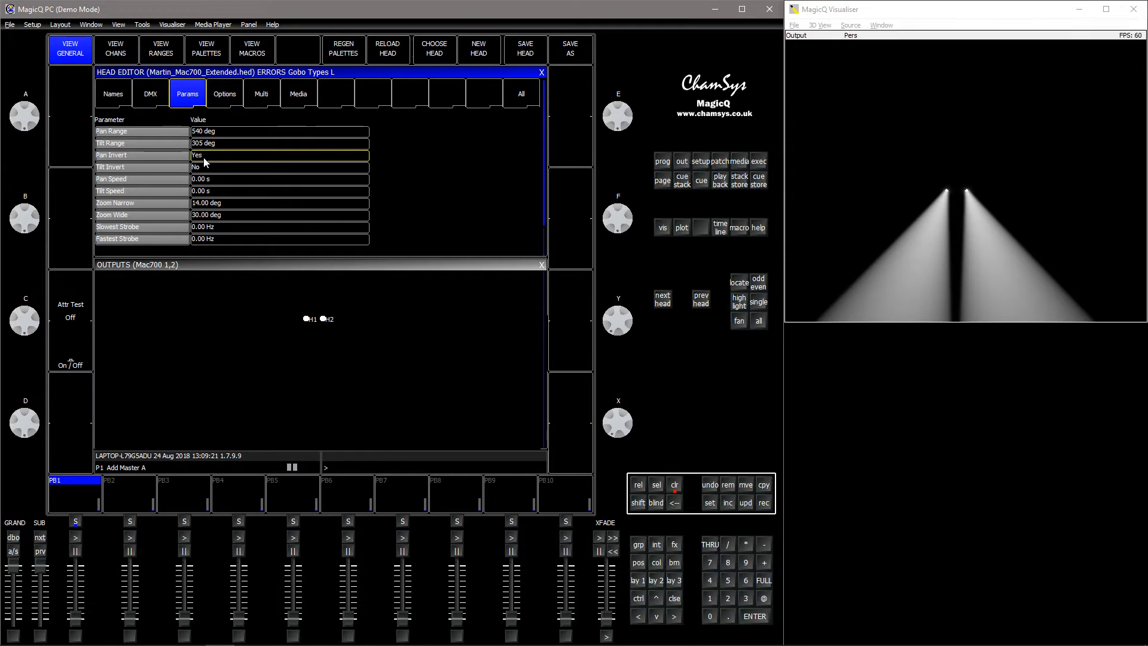
left_click(525, 49)
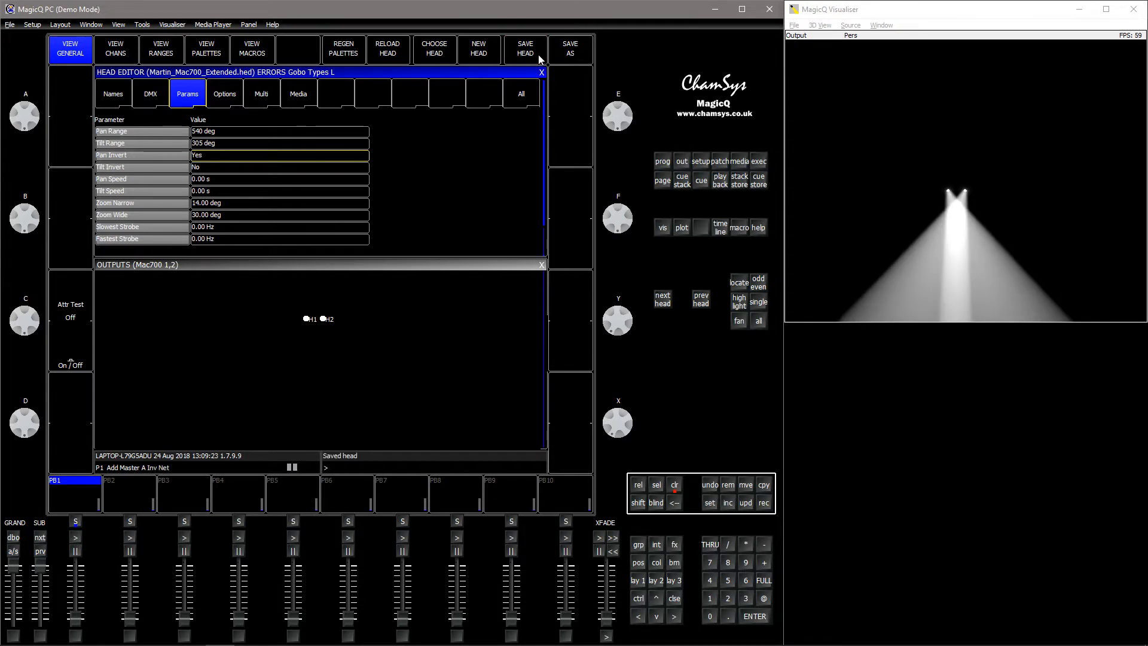
mouse_move(303, 320)
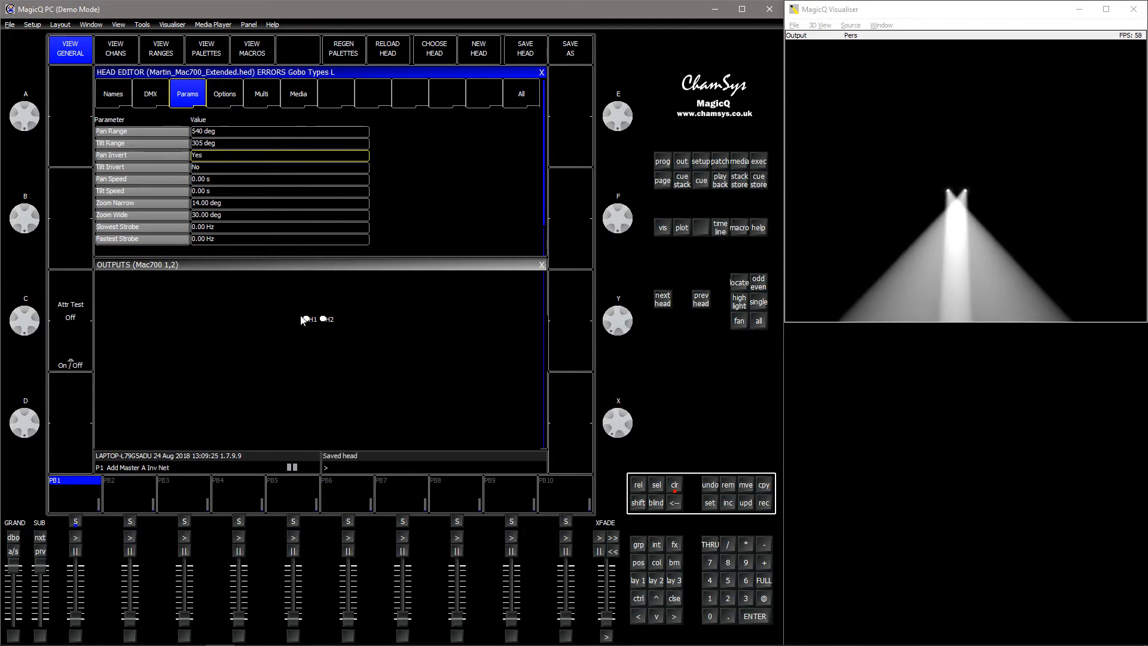
mouse_move(618, 368)
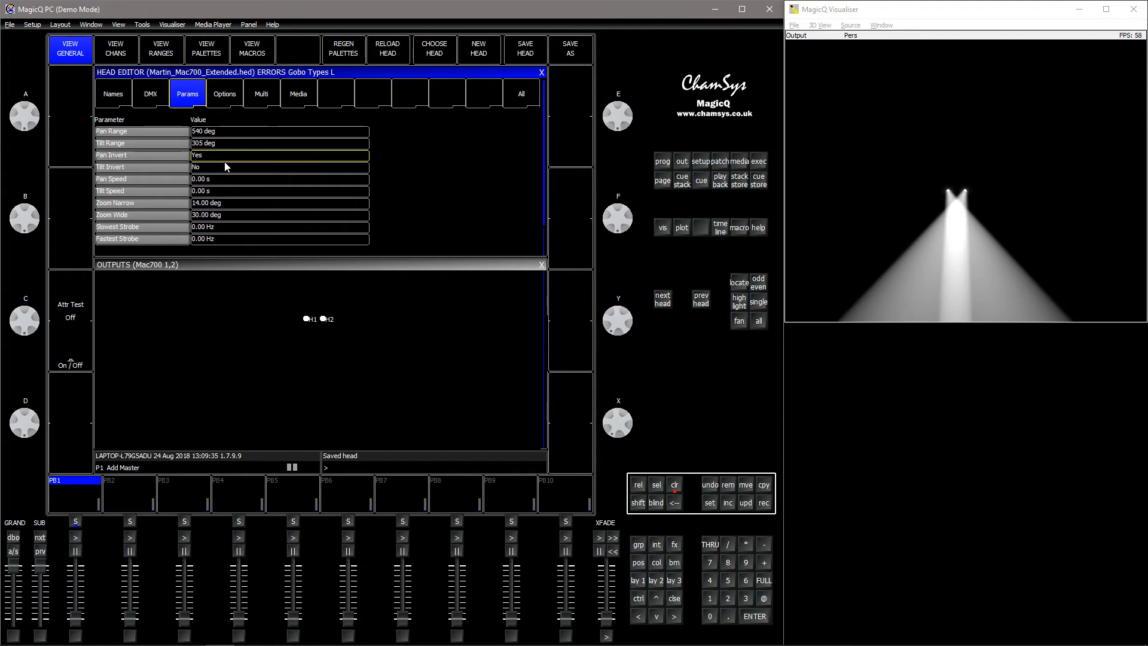
- Set the Mac700 head's Pan Invert back to No and clear the programmer
left_click(278, 154)
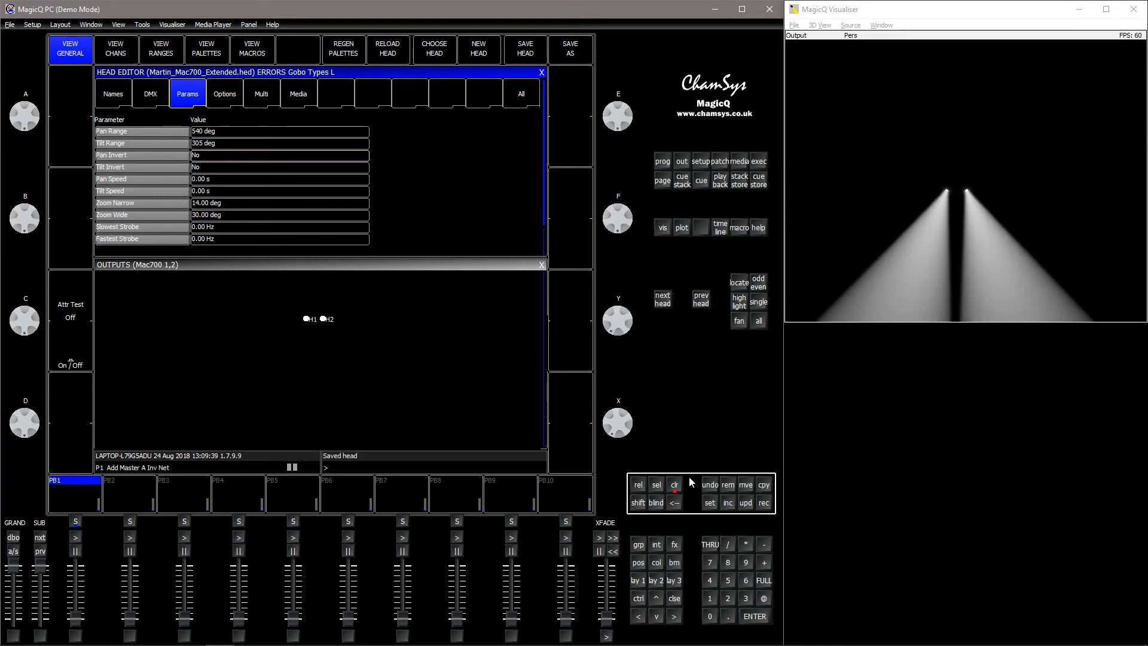
left_click(673, 484)
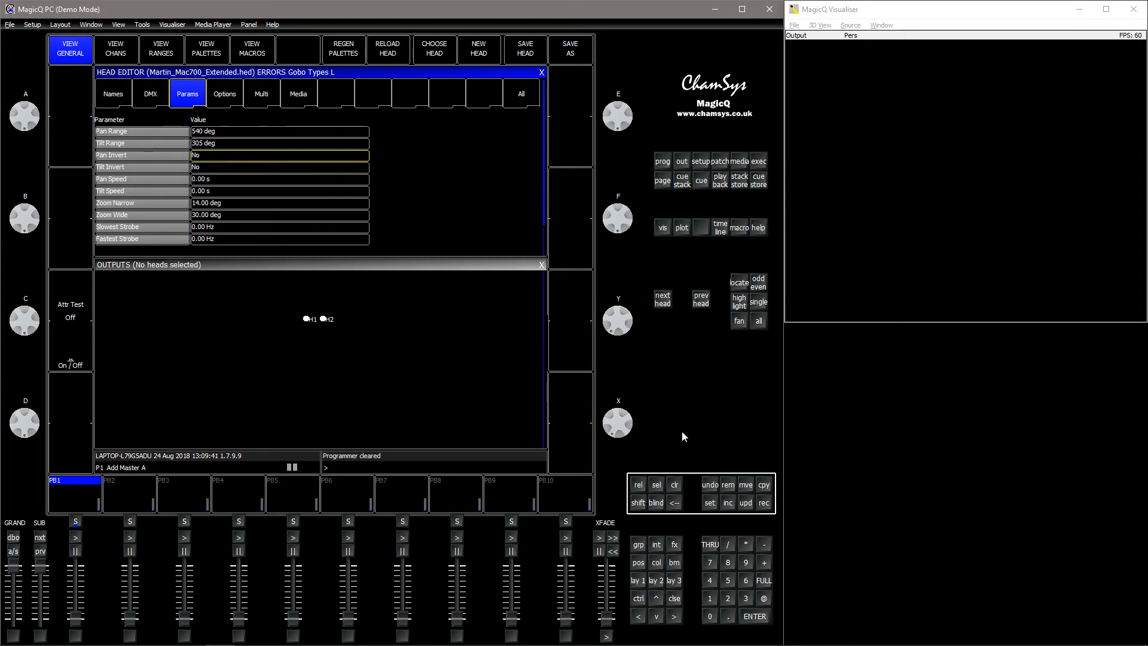